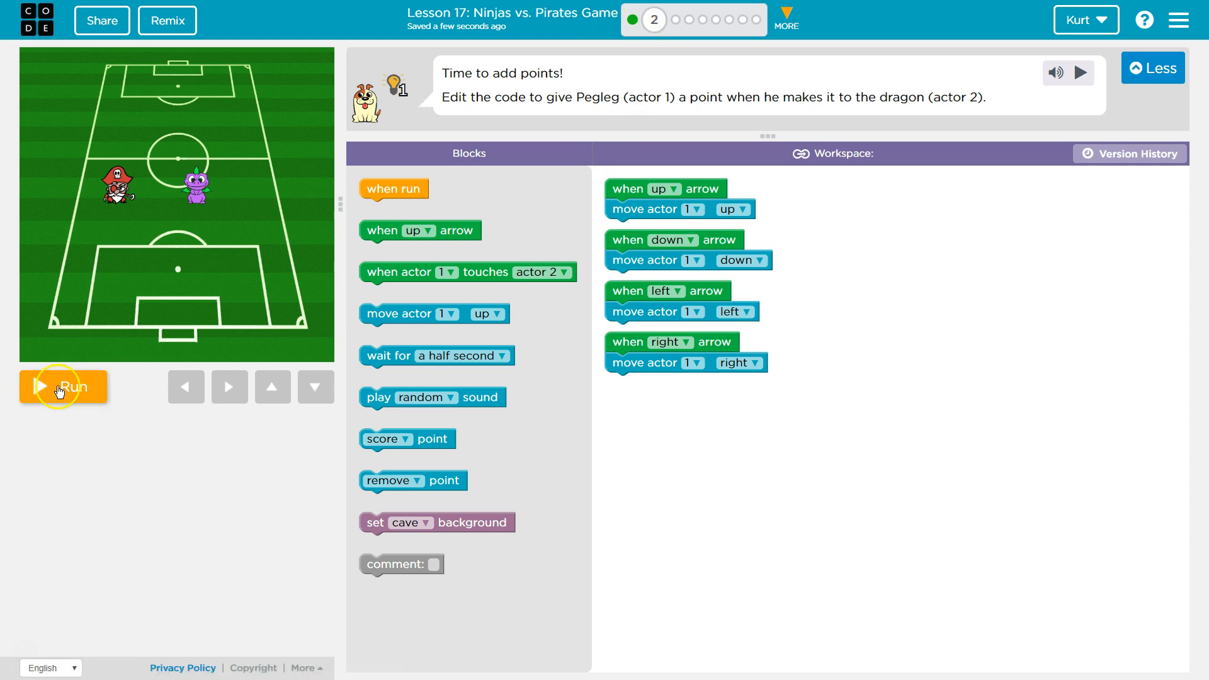
Run the game and move Pegleg right to test the existing movement code
click(63, 386)
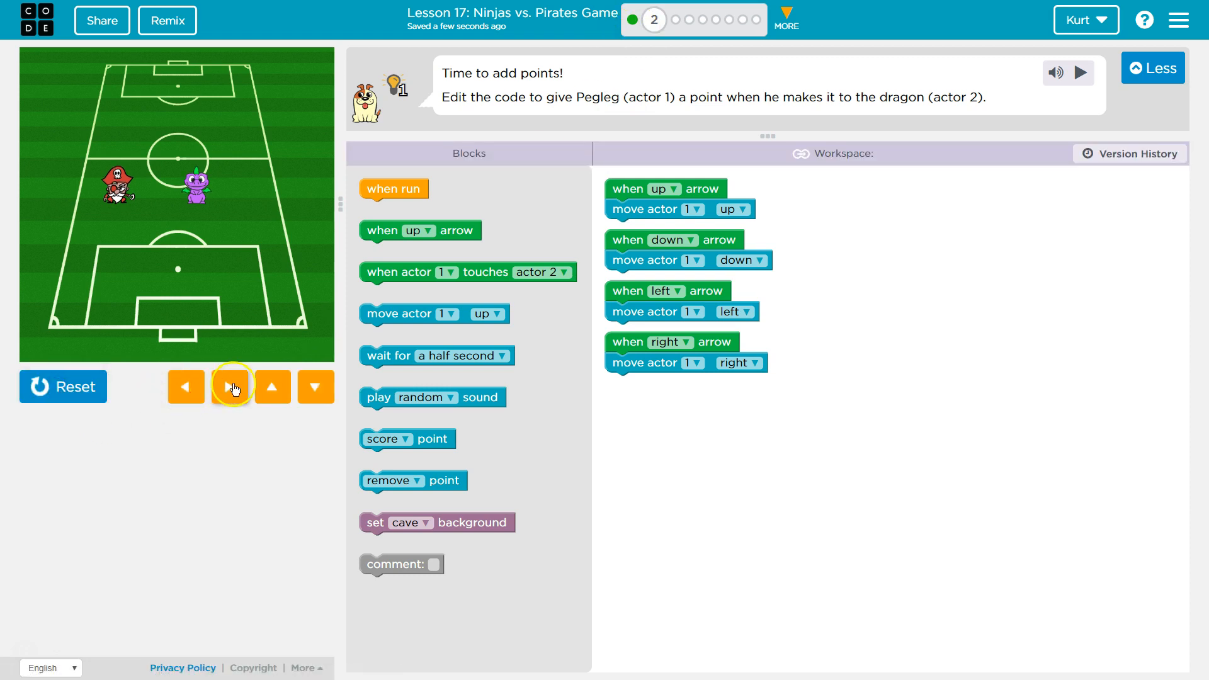
click(229, 387)
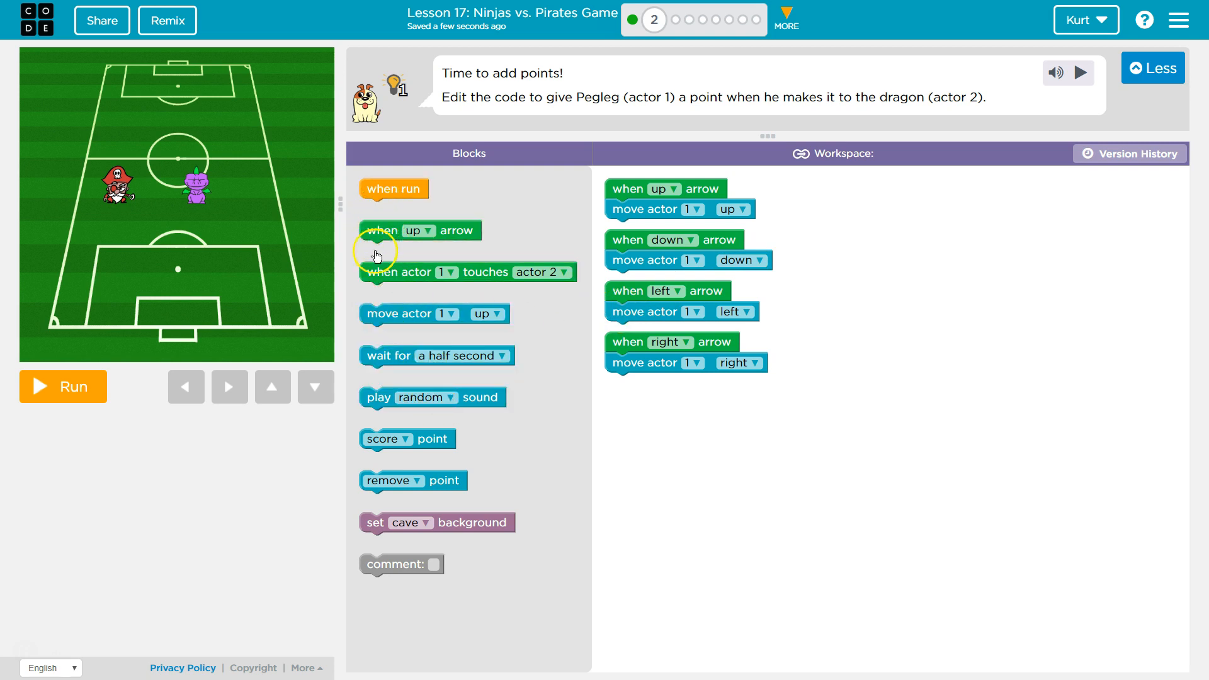
mouse_move(490, 112)
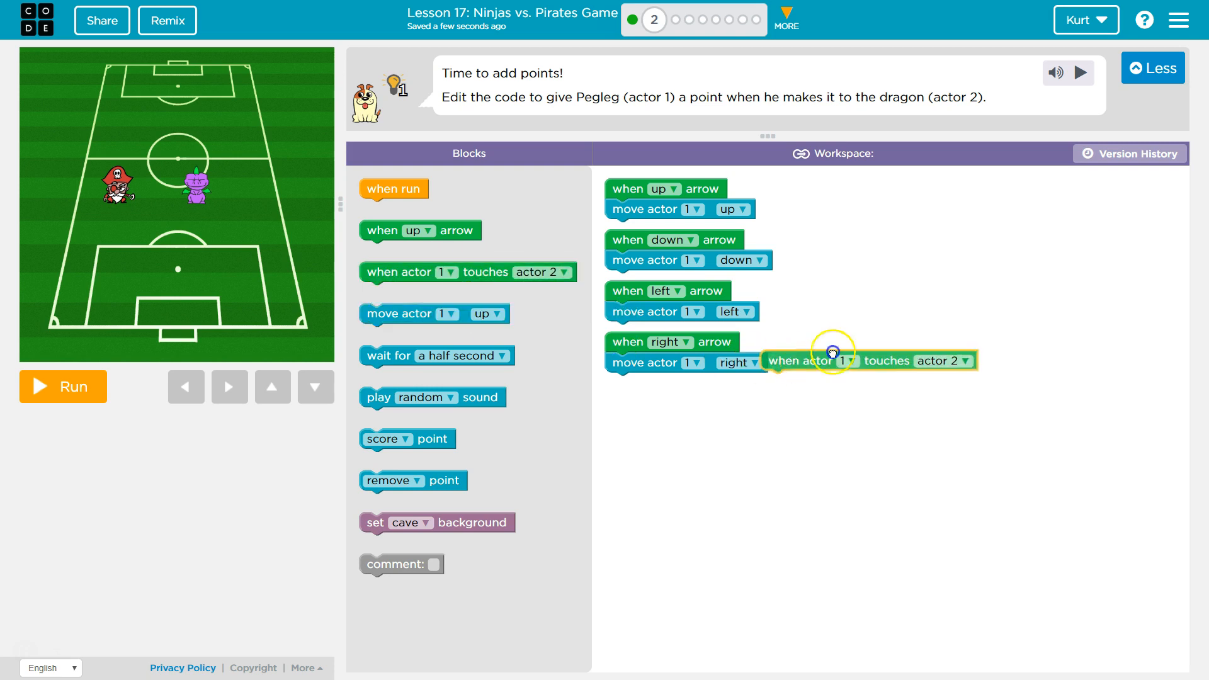
Add a 'when actor 1 touches actor 2' event with a 'score point' block beneath it
drag(832, 353, 837, 184)
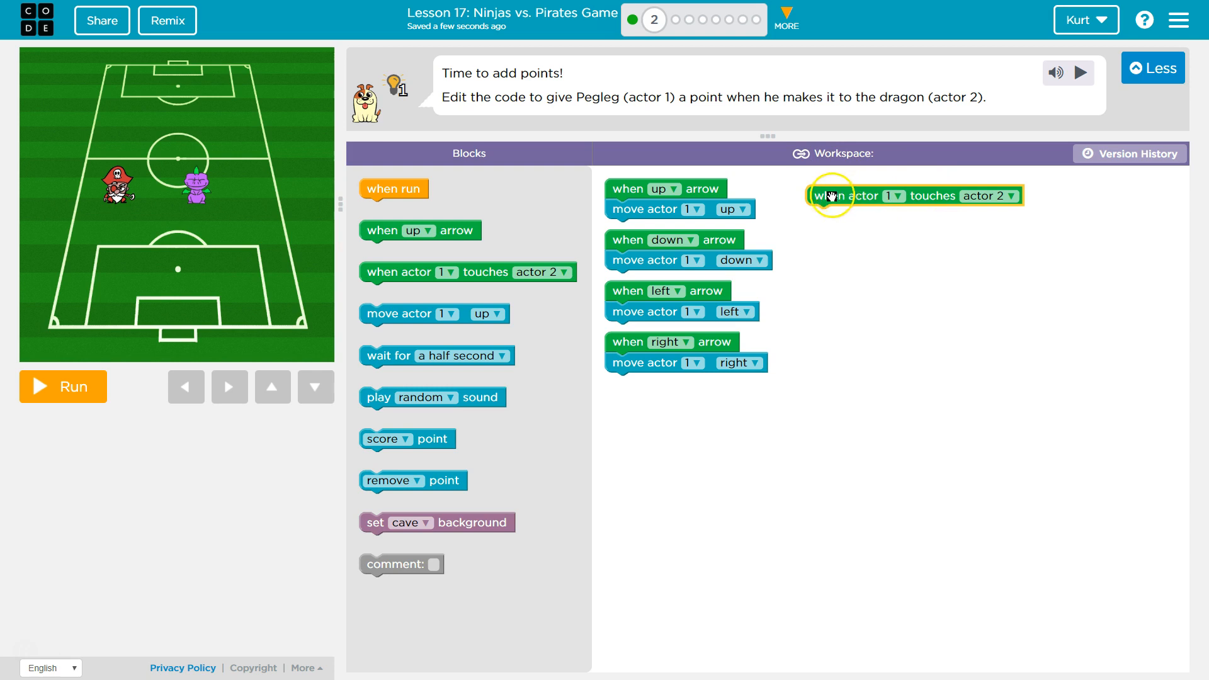
drag(825, 196, 821, 191)
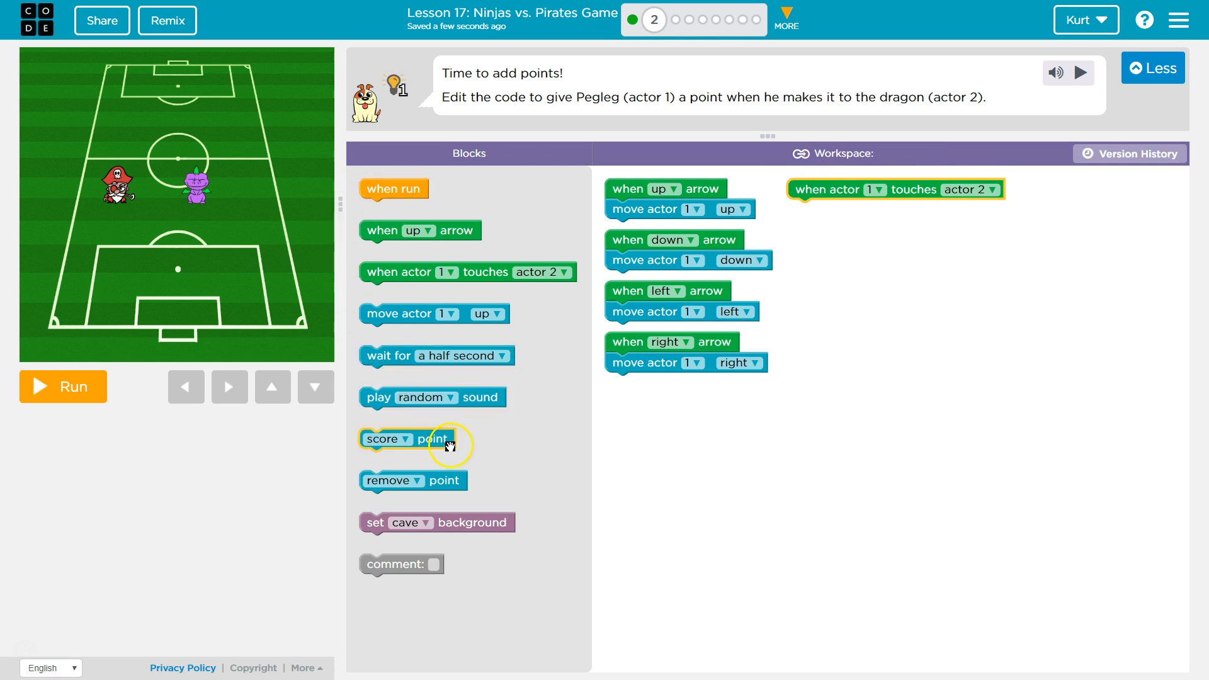
drag(401, 438, 795, 284)
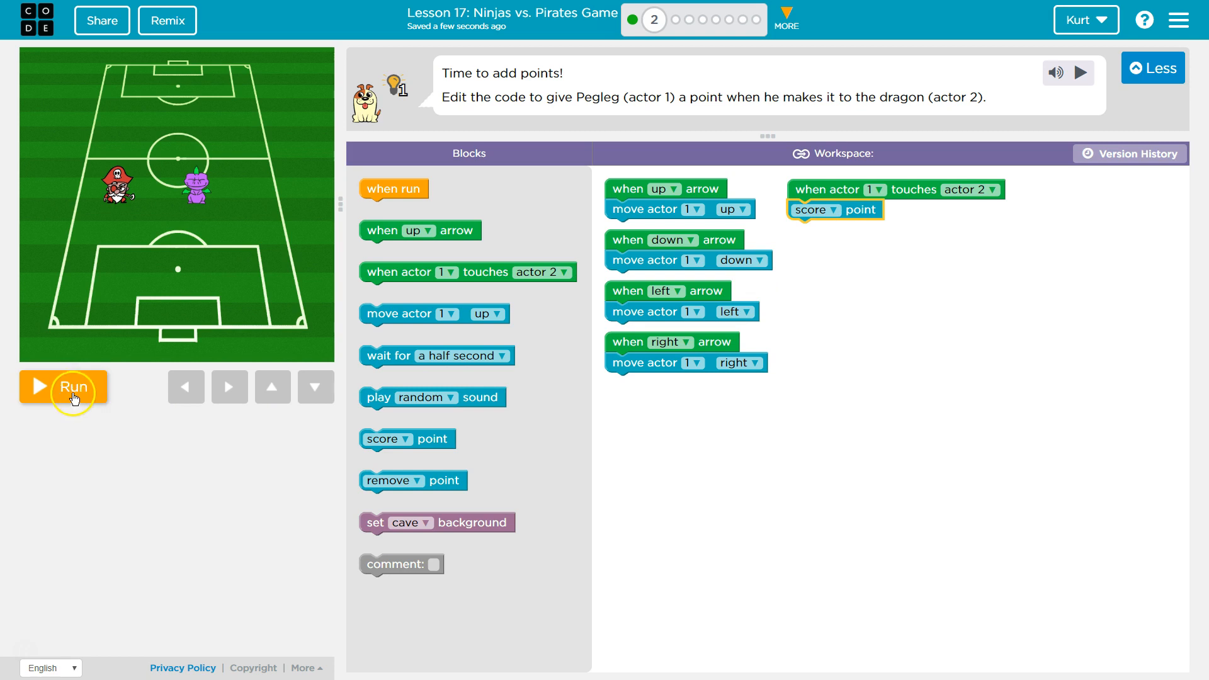
Run the game and move Pegleg right into the dragon to score 1 and complete Puzzle 2
click(73, 387)
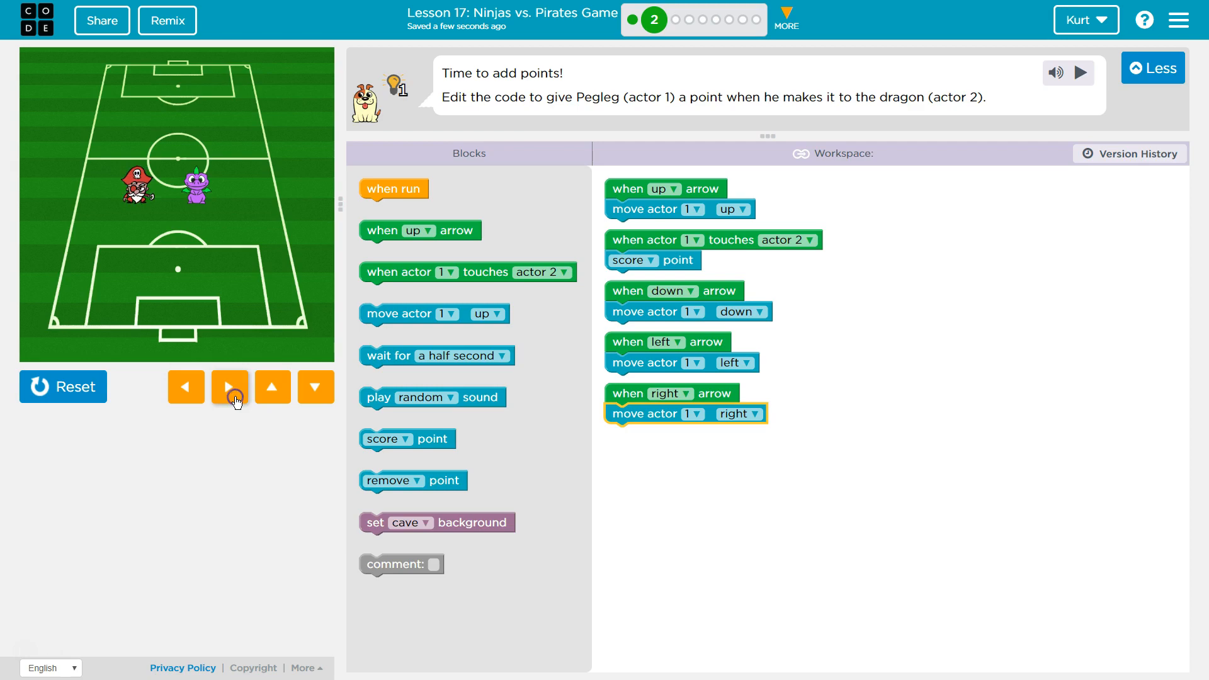
click(229, 387)
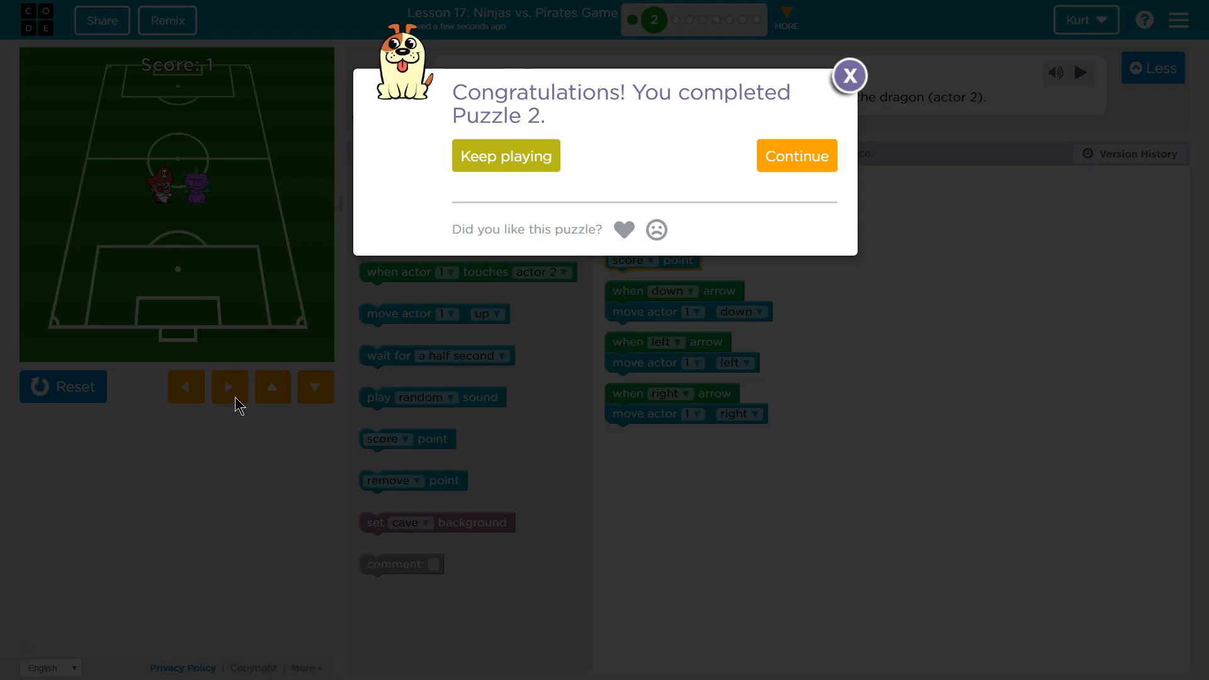